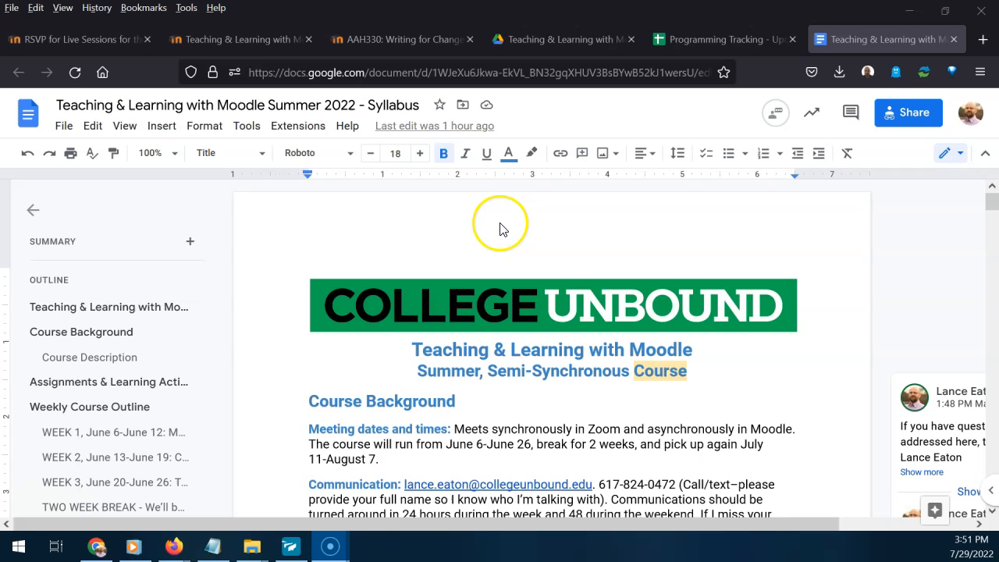
mouse_move(554, 253)
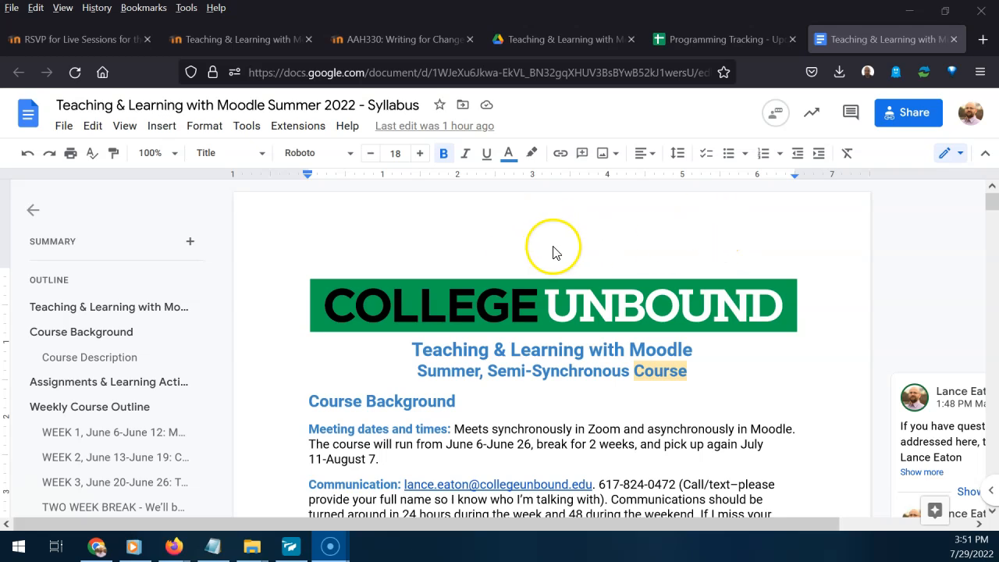
mouse_move(459, 258)
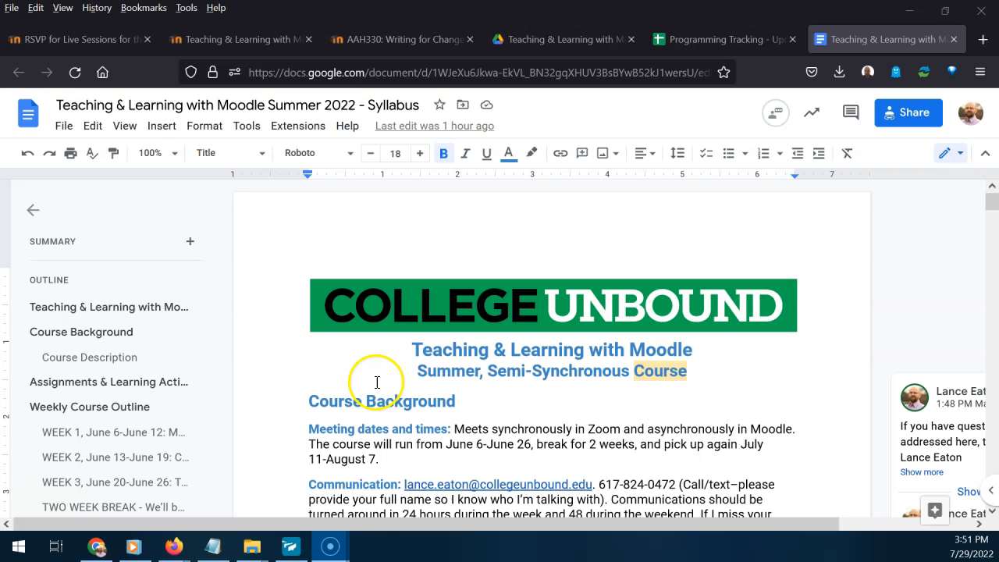
mouse_move(472, 387)
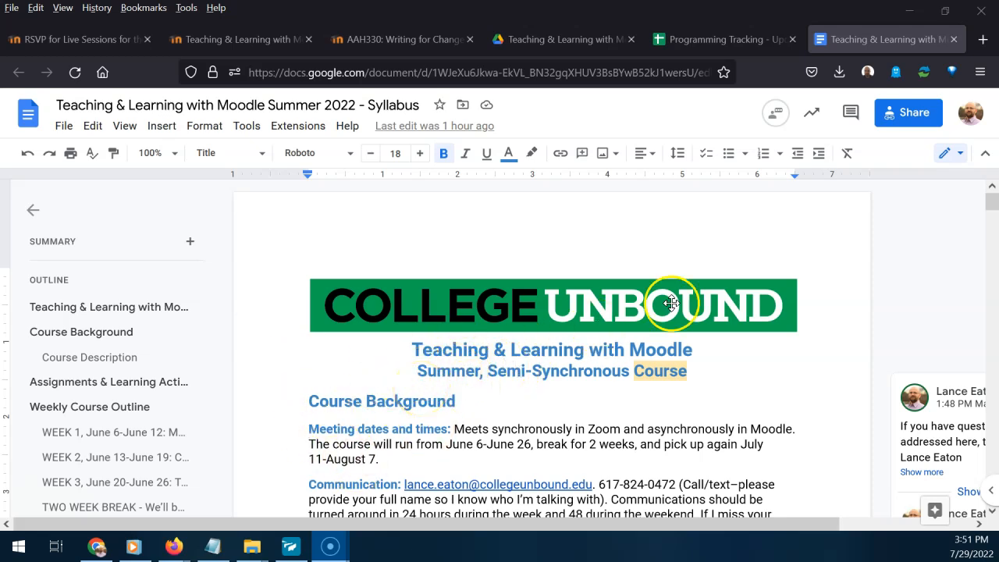
mouse_move(647, 243)
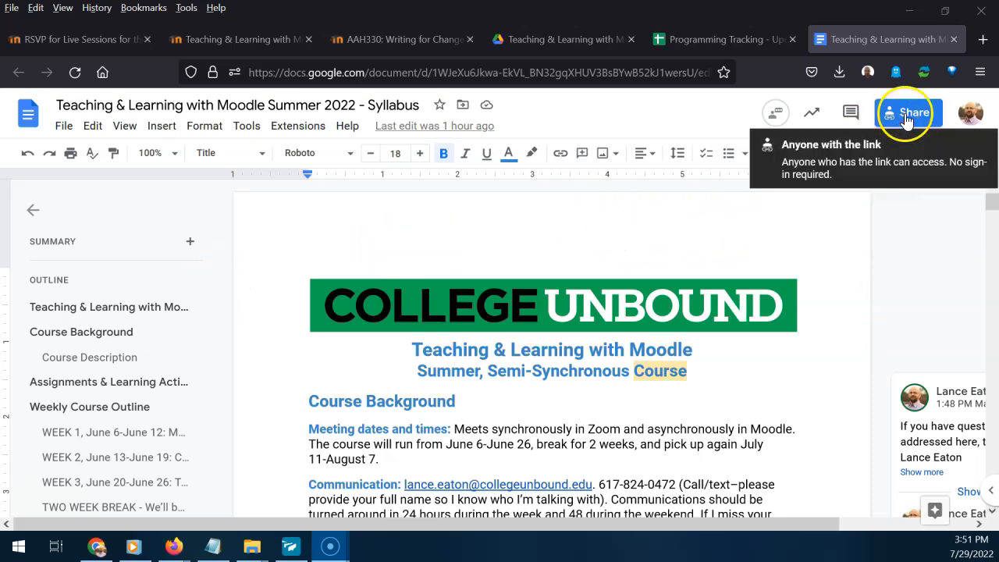
Copy the syllabus share link from Share, keeping general access as Commenter, and finish with Done.
left_click(908, 113)
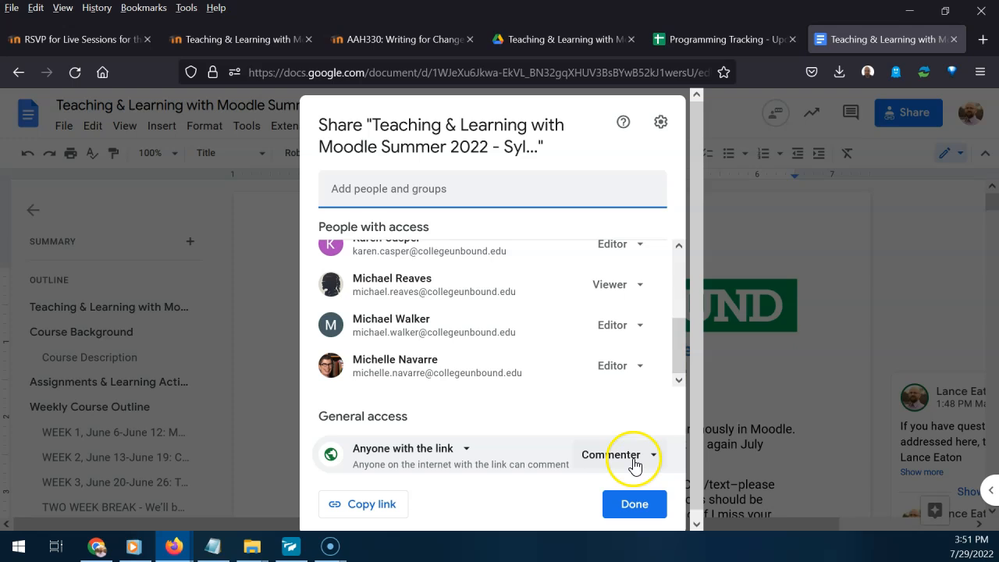
left_click(618, 455)
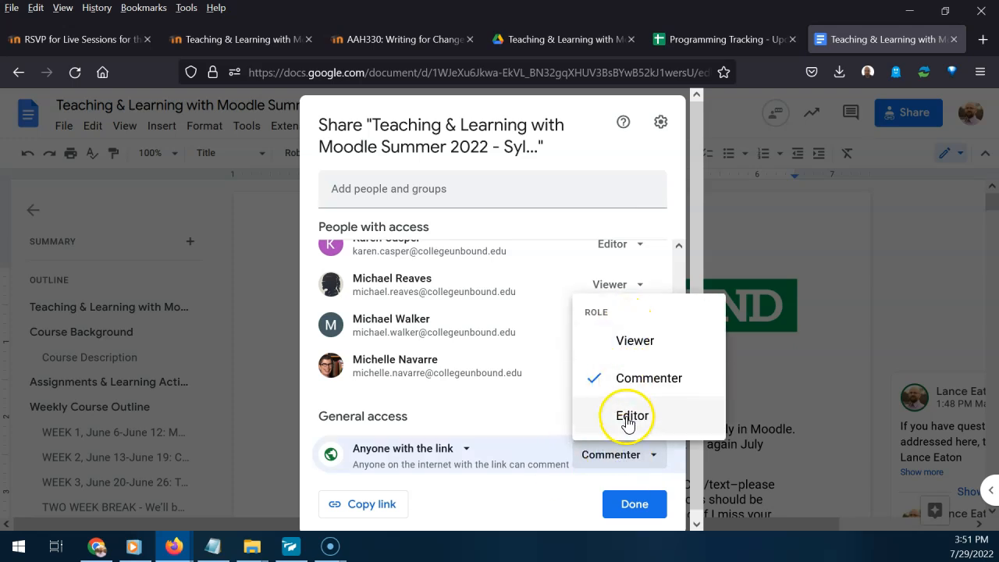
left_click(631, 415)
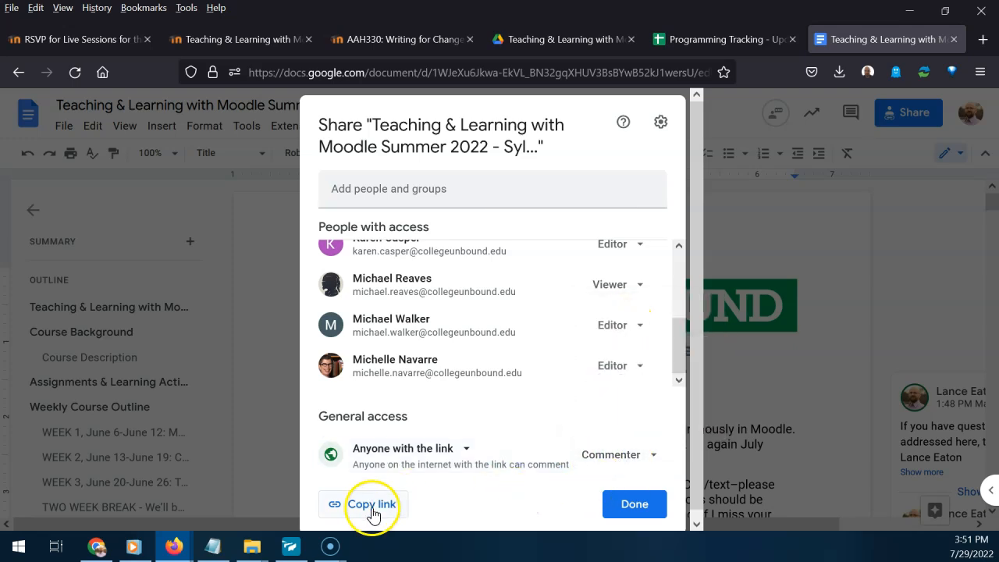
left_click(372, 503)
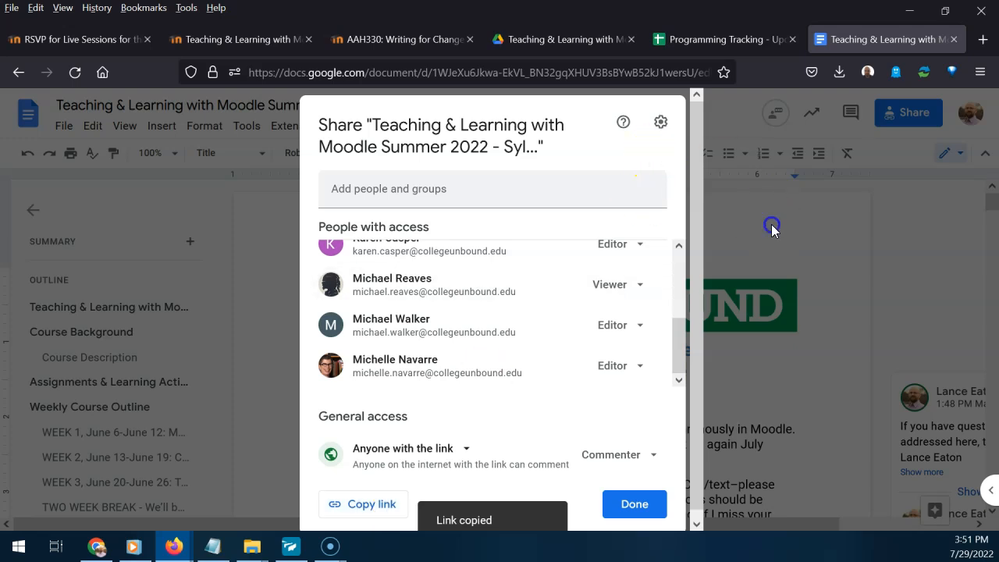
left_click(634, 502)
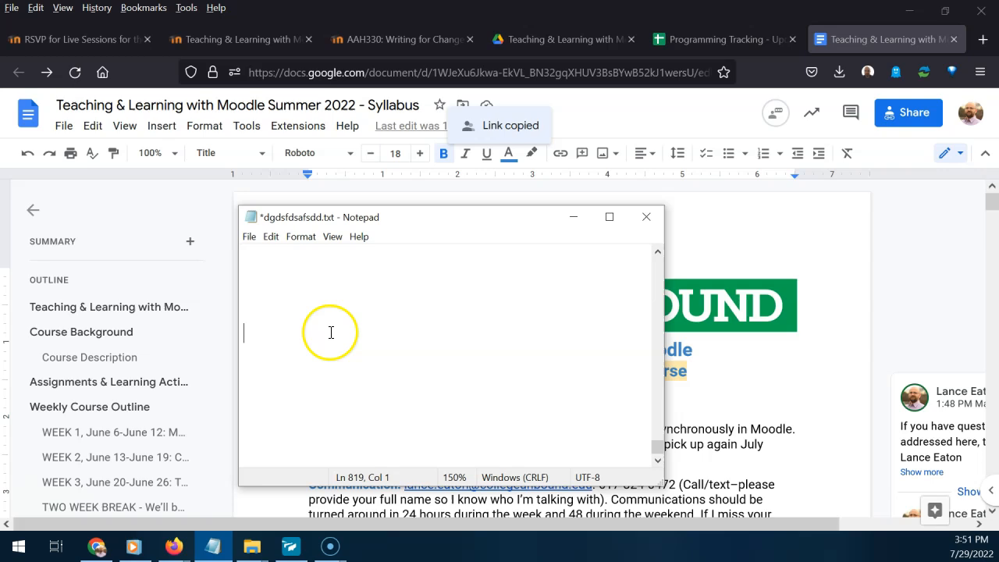
Paste the link into Notepad, replace 'edit' with 'copy', and select it for reuse.
key("ctrl+v")
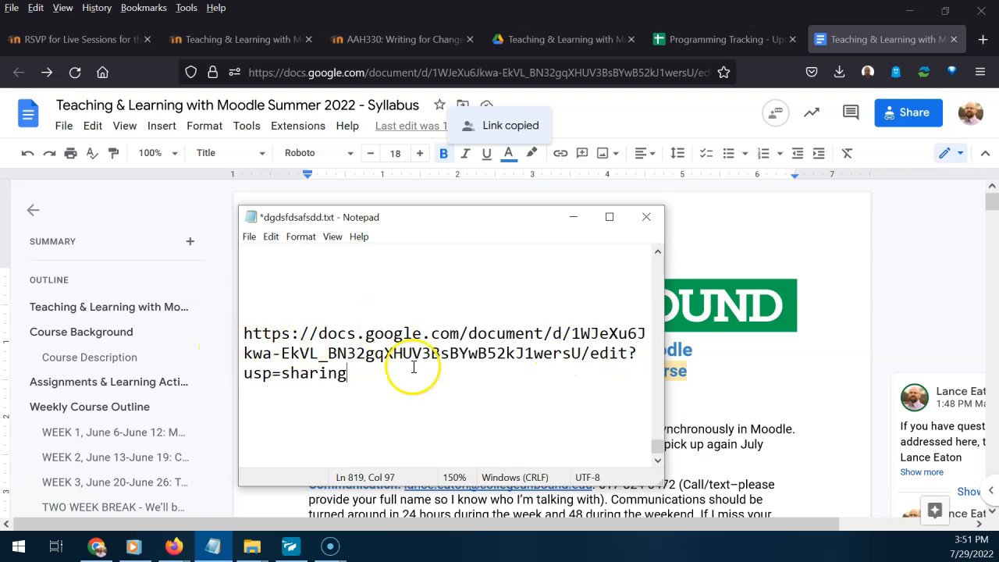
mouse_move(336, 351)
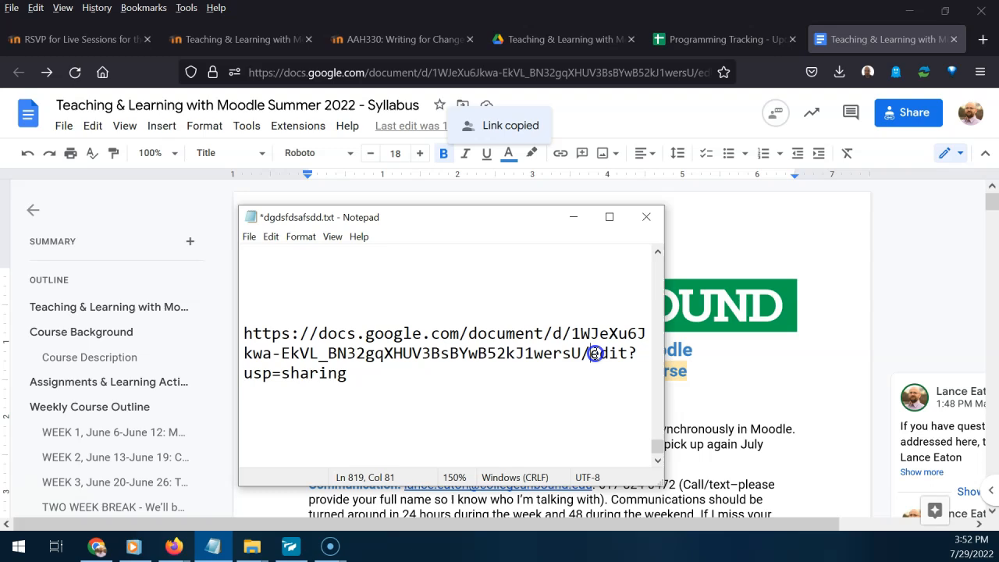
double_click(612, 353)
type("copy")
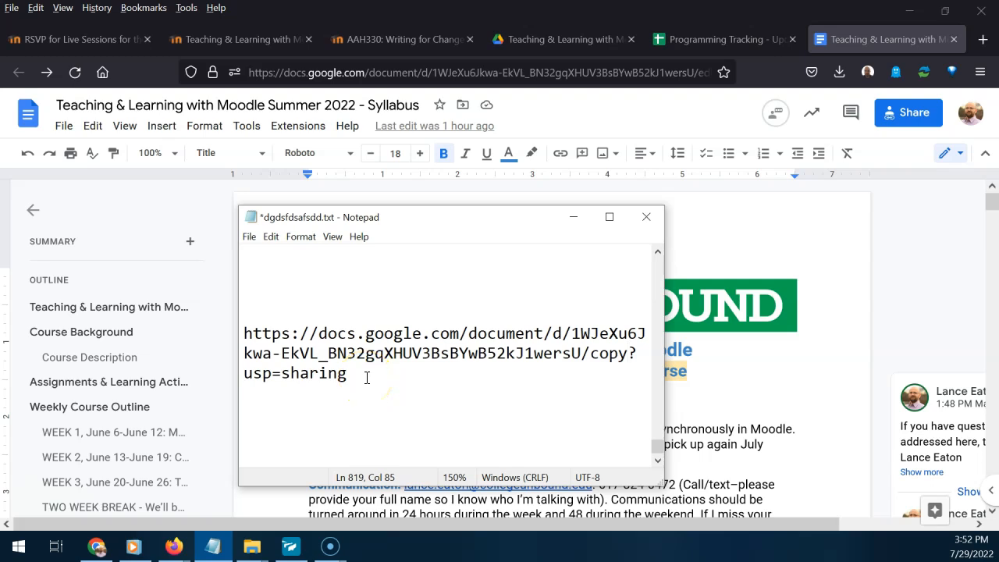
key("ctrl+a")
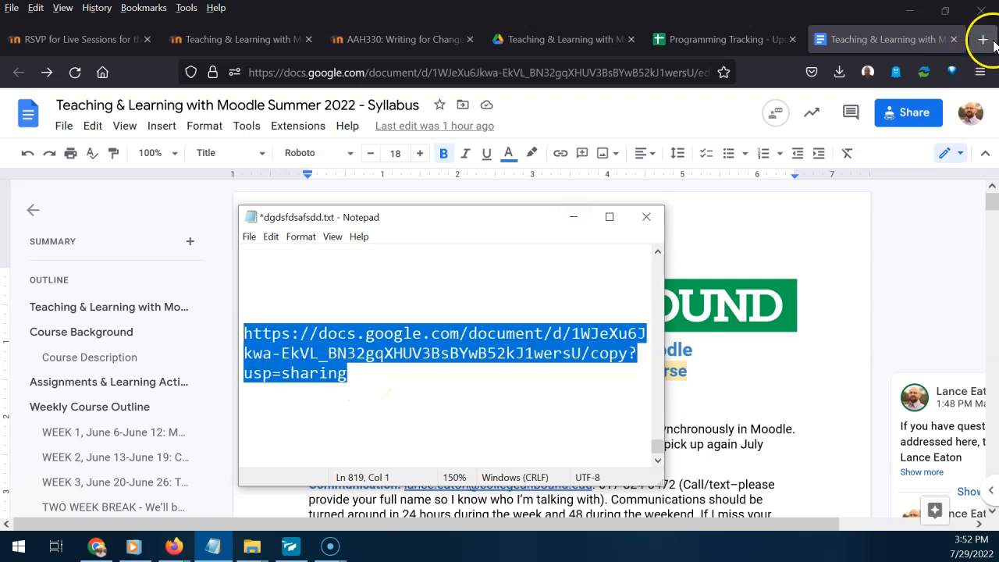
Load the edited /copy link in a new browser tab to reach the Copy document page.
left_click(981, 39)
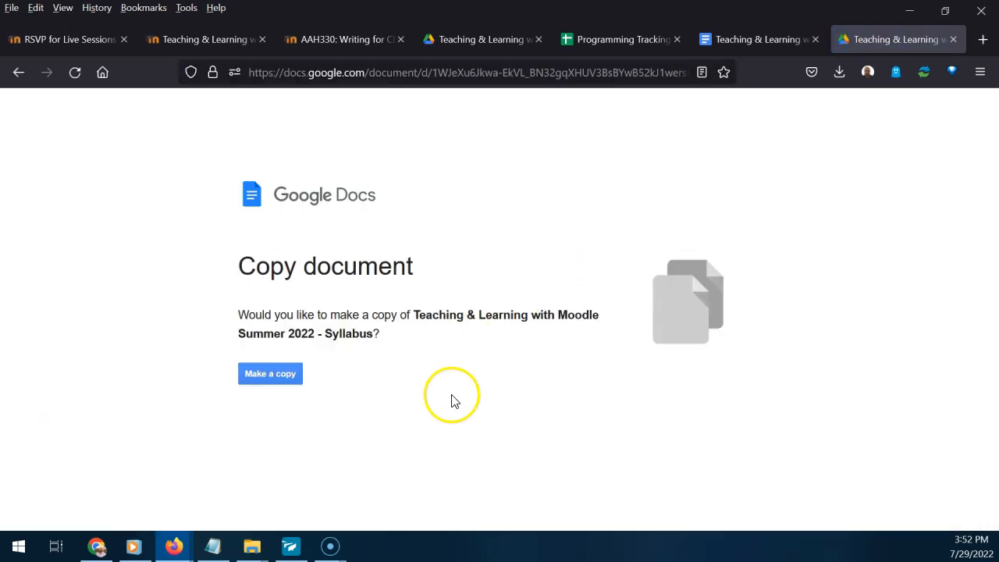
mouse_move(351, 294)
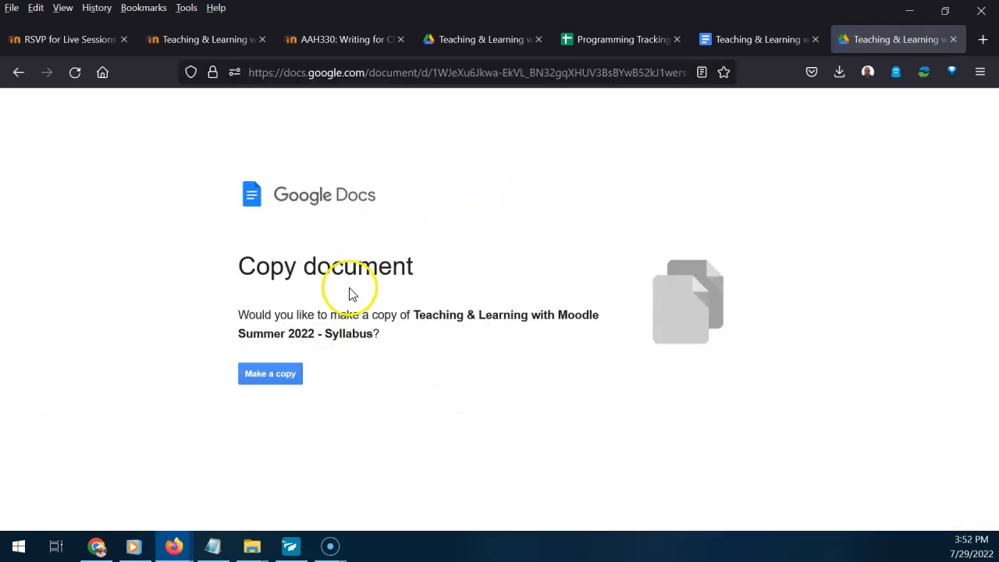
mouse_move(306, 149)
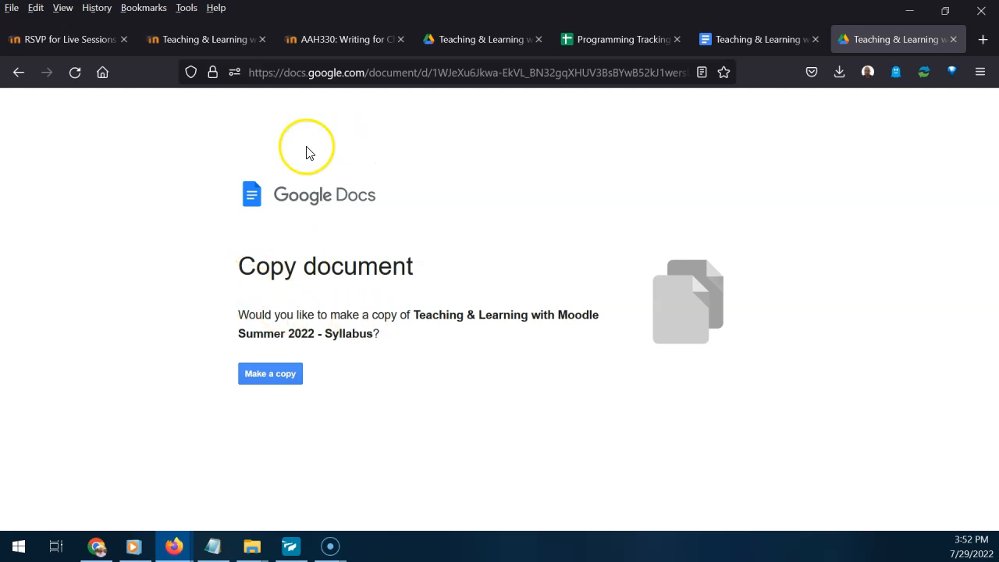
mouse_move(312, 174)
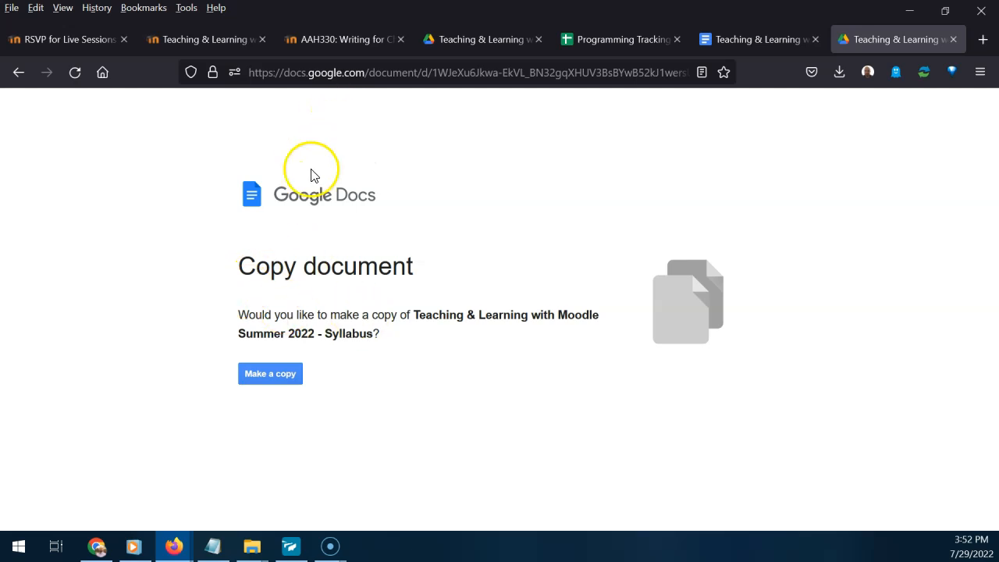
mouse_move(350, 295)
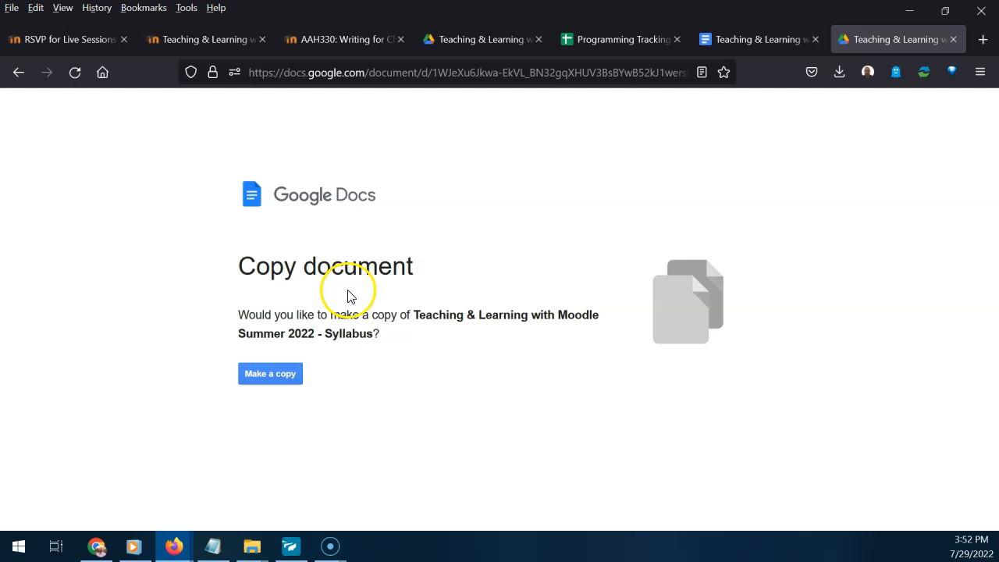
mouse_move(295, 368)
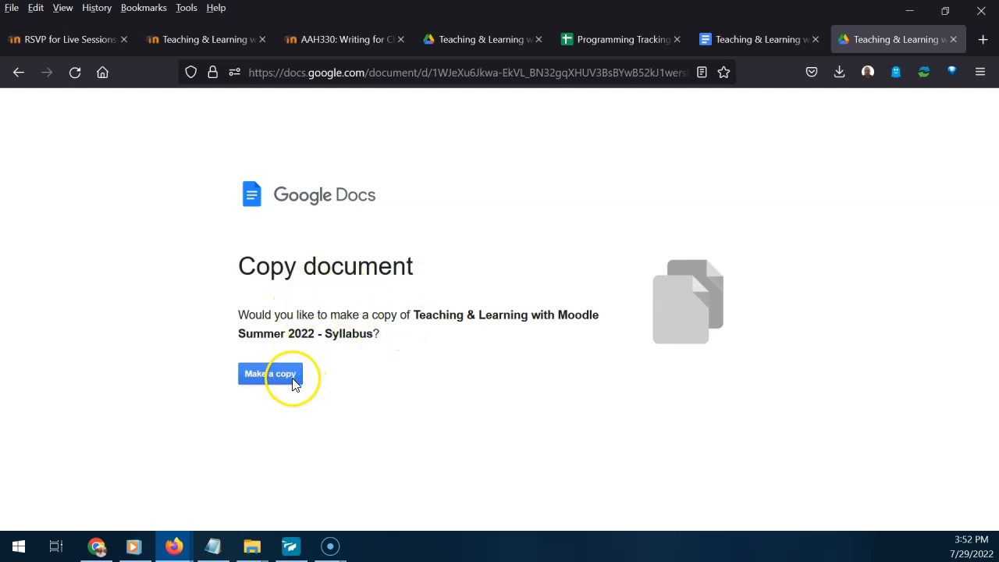
Make a copy so 'Copy of Teaching & Learning with Moodle Summer 2022 - Syllabus' opens.
left_click(269, 373)
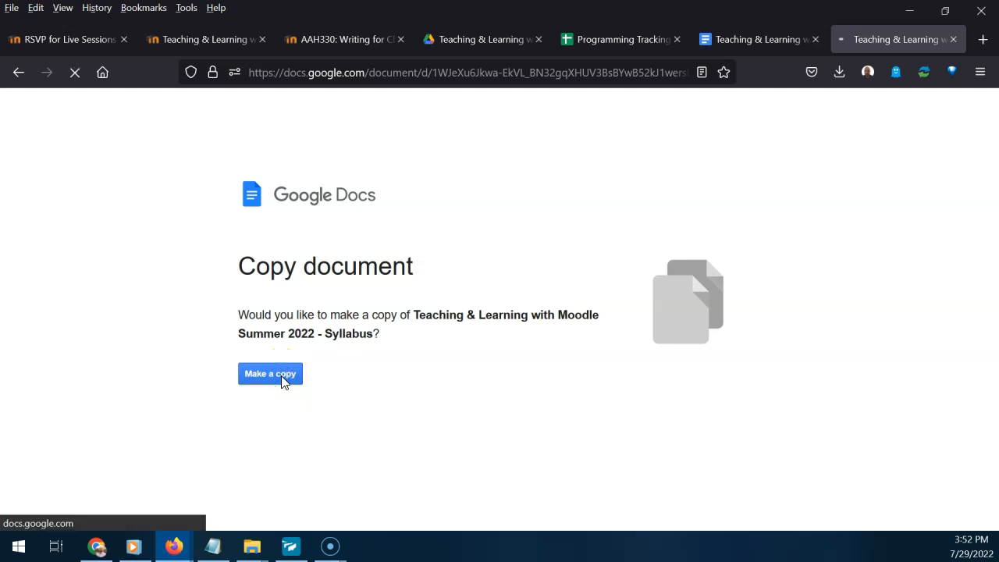
left_click(270, 373)
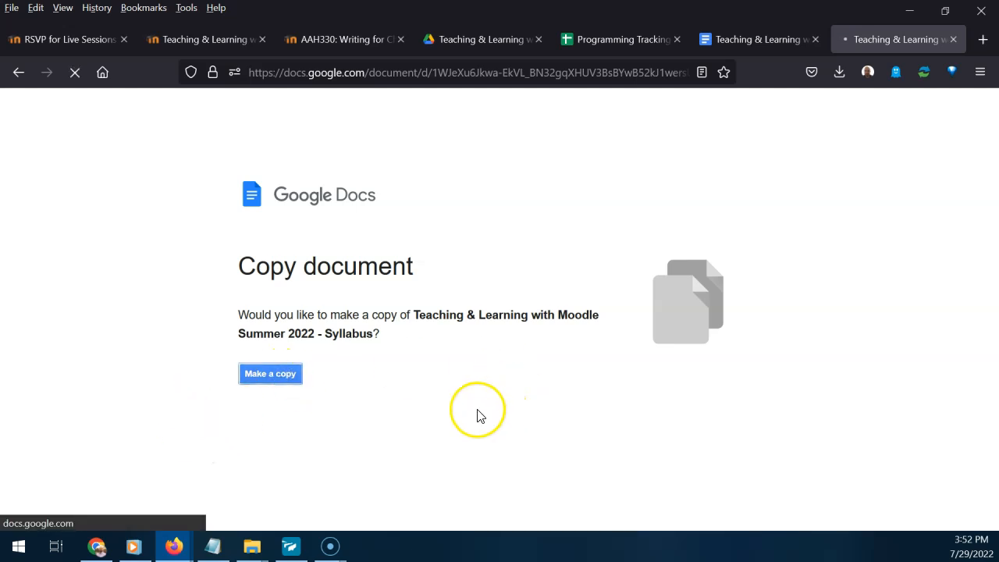
left_click(270, 373)
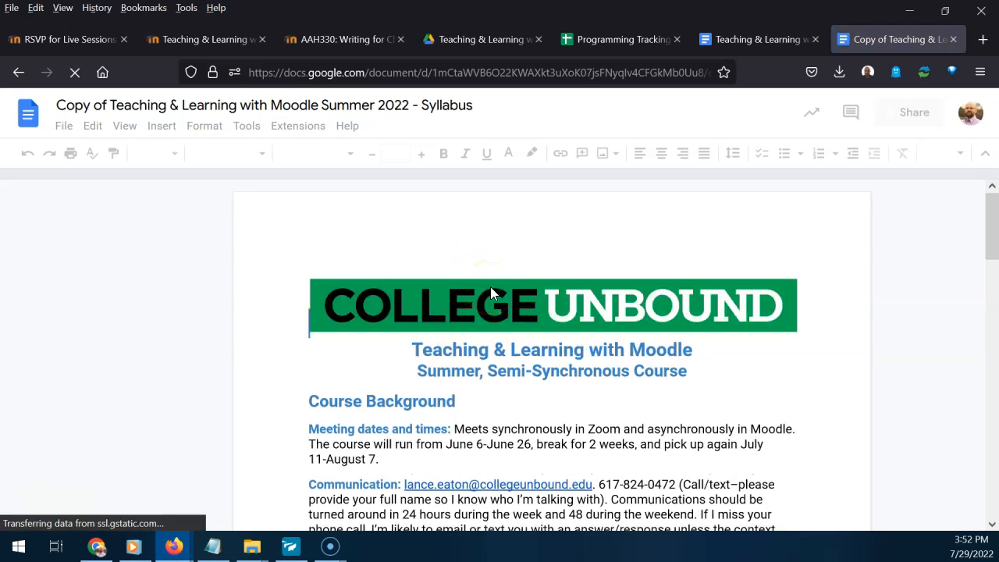
left_click(325, 297)
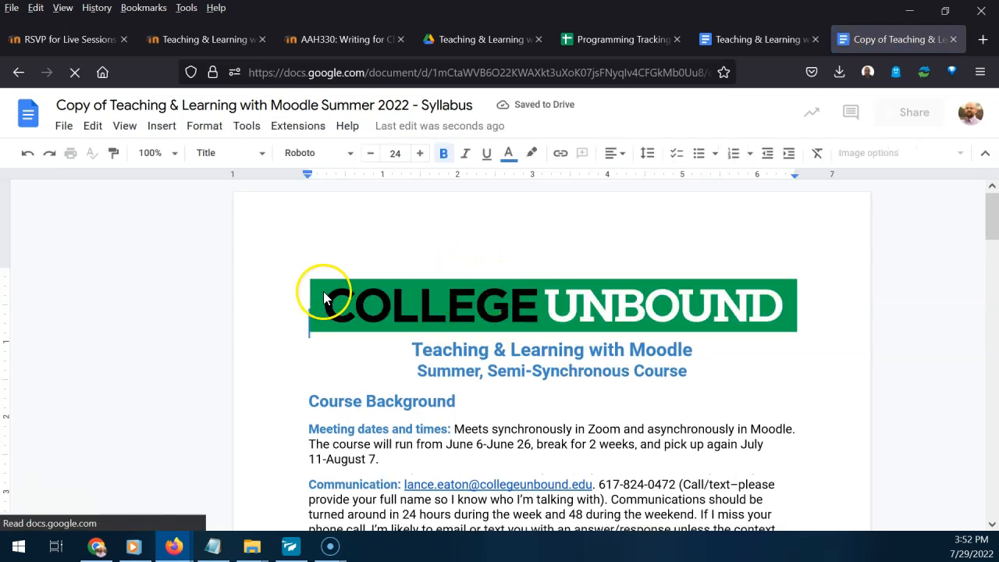